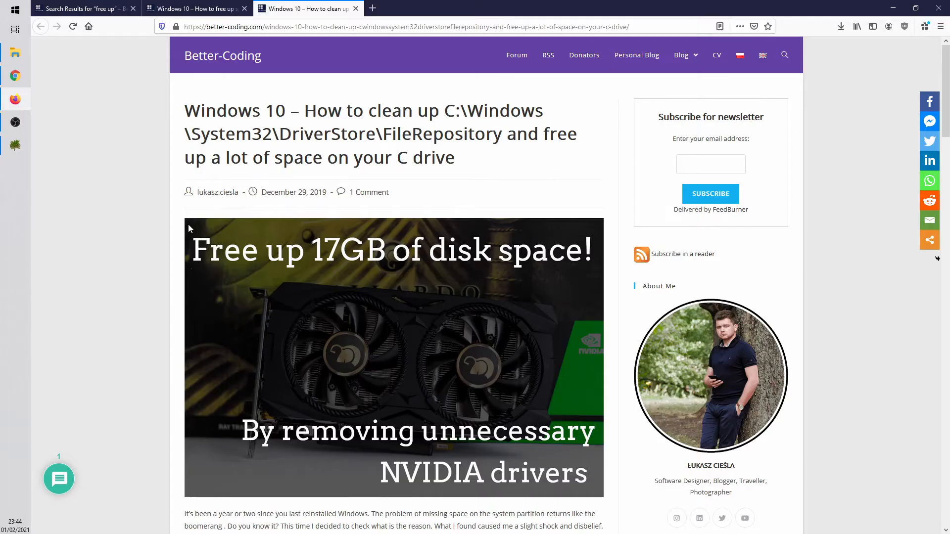
Scroll the blog post down to the 'Deleting temporary folders with driver installers' section
scroll("down", 3)
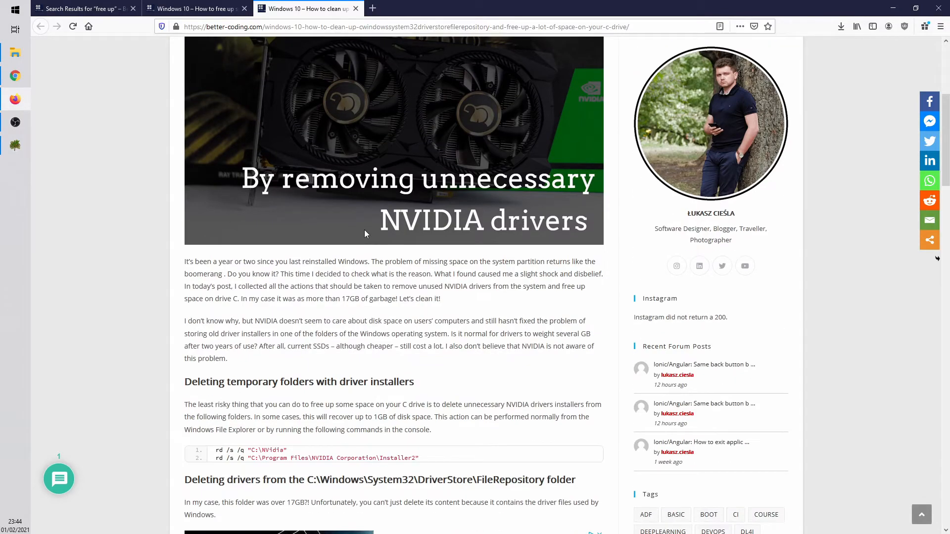
scroll("down", 3)
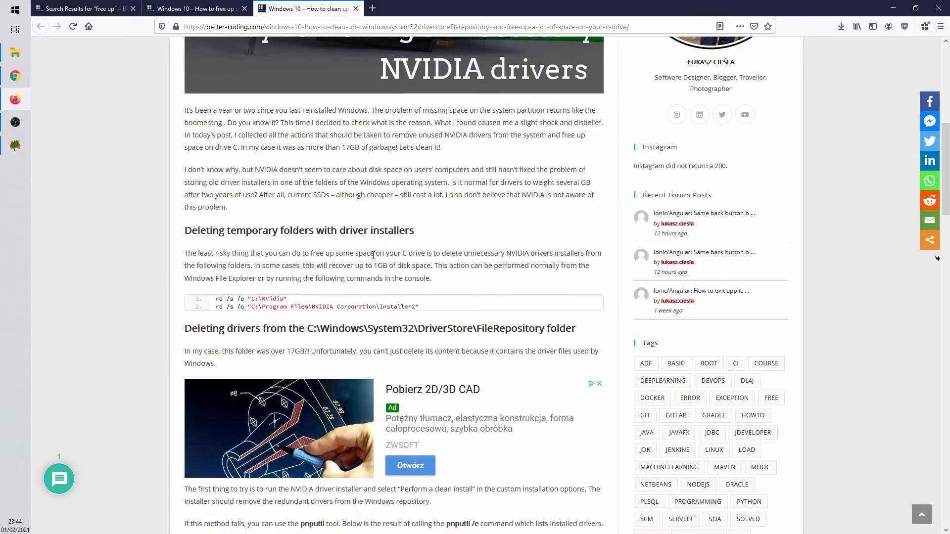
scroll("down", 3)
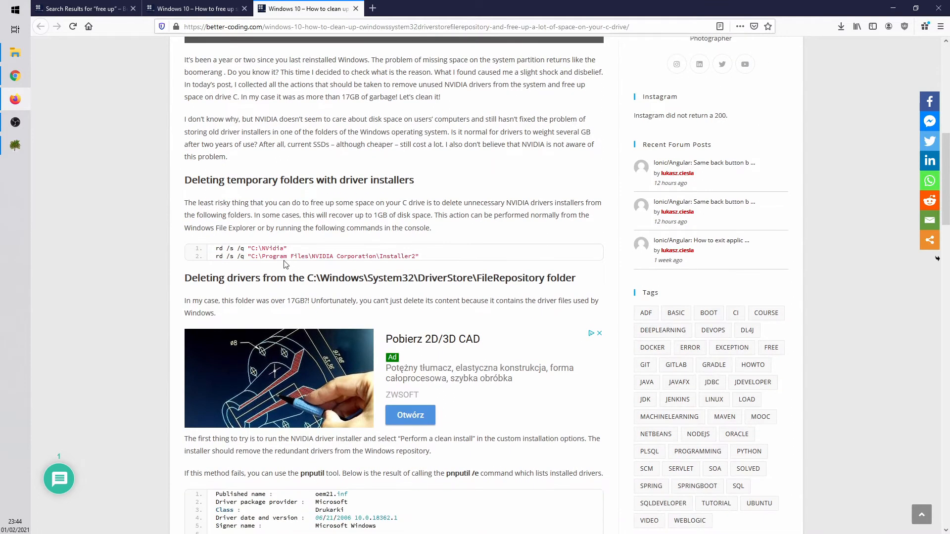
Run the two rd /s /q NVIDIA installer-folder commands in an administrator Command Prompt, then return to the article
left_click(15, 9)
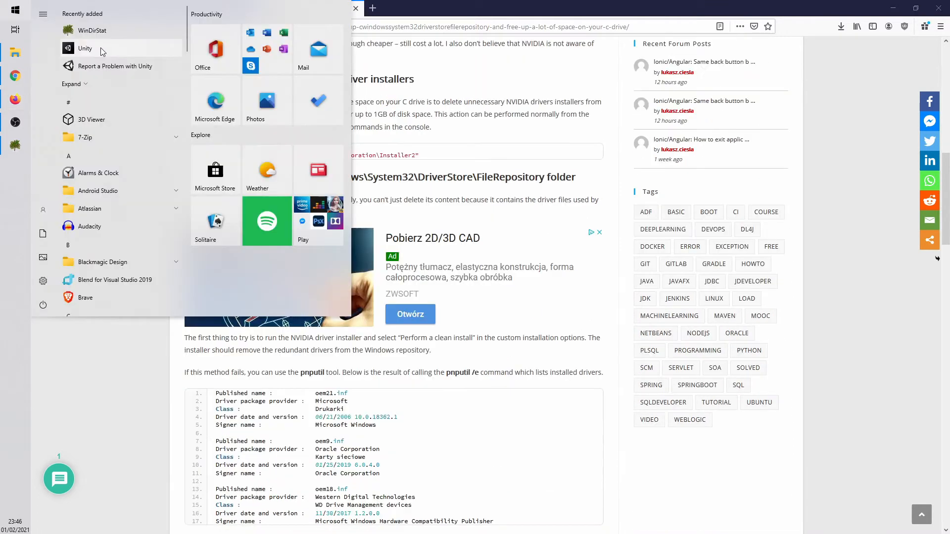
type("cmd")
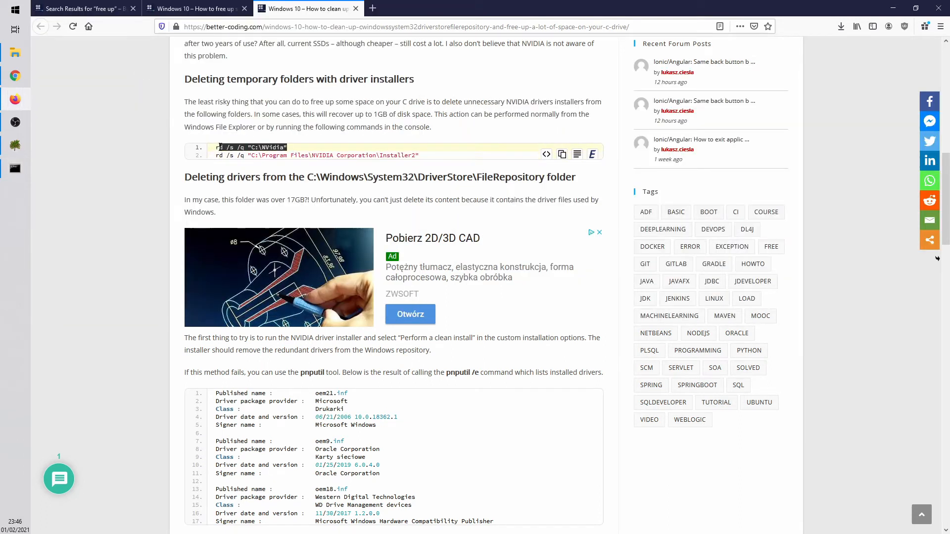
right_click(248, 147)
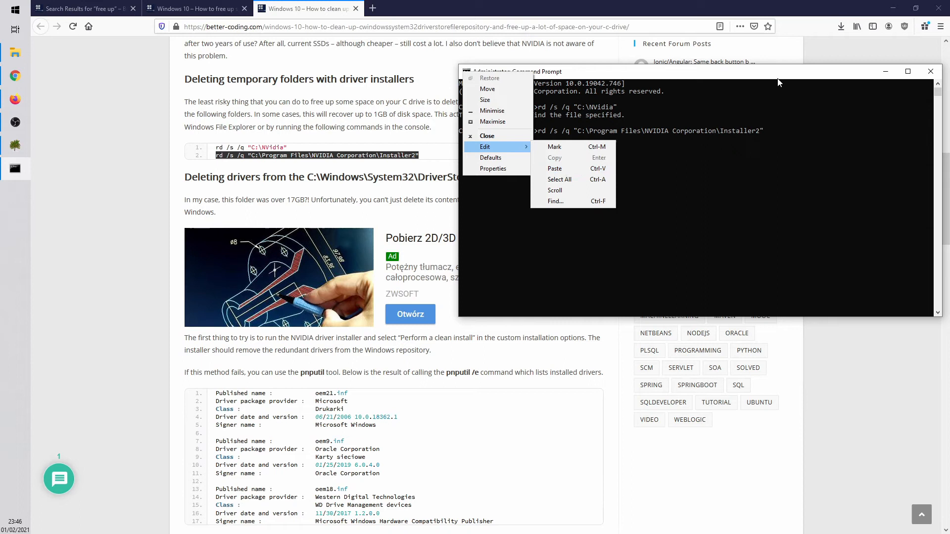
left_click(789, 113)
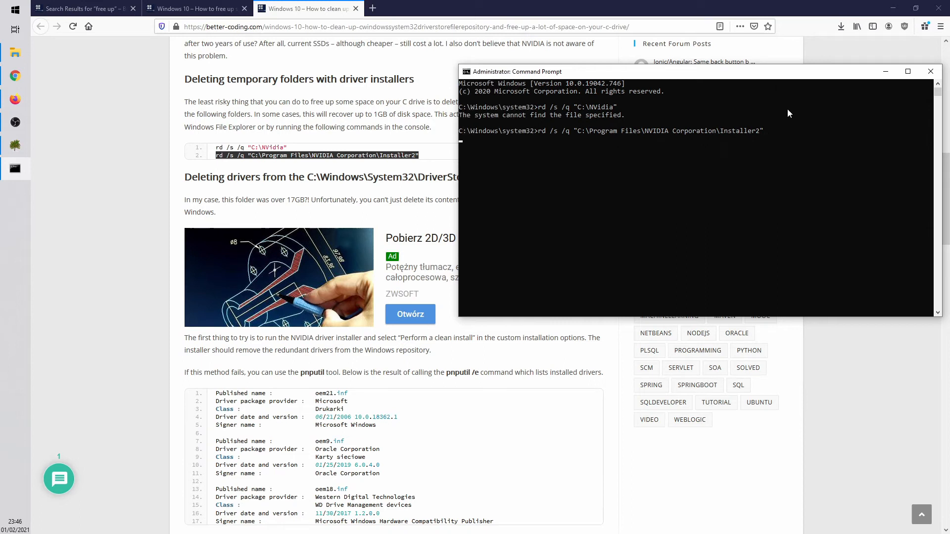
left_click(931, 72)
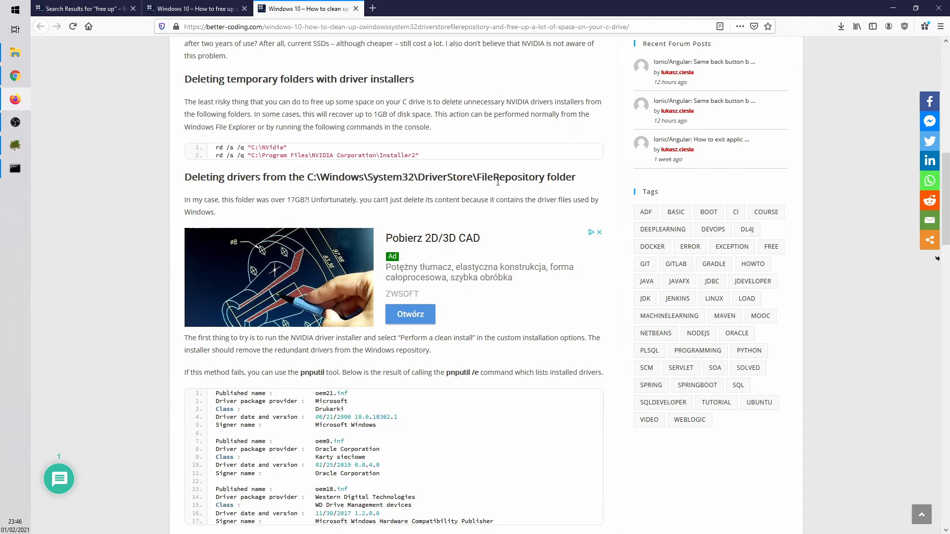
Scroll to the 'All in one – ready to run script' cleanup_drivers.cmd section and search for notepad++
scroll("down", 3)
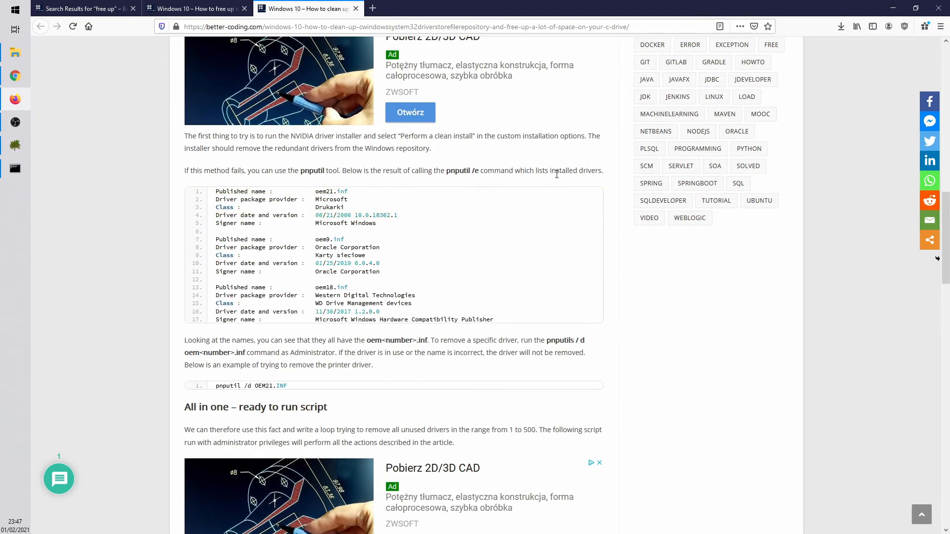
scroll("down", 3)
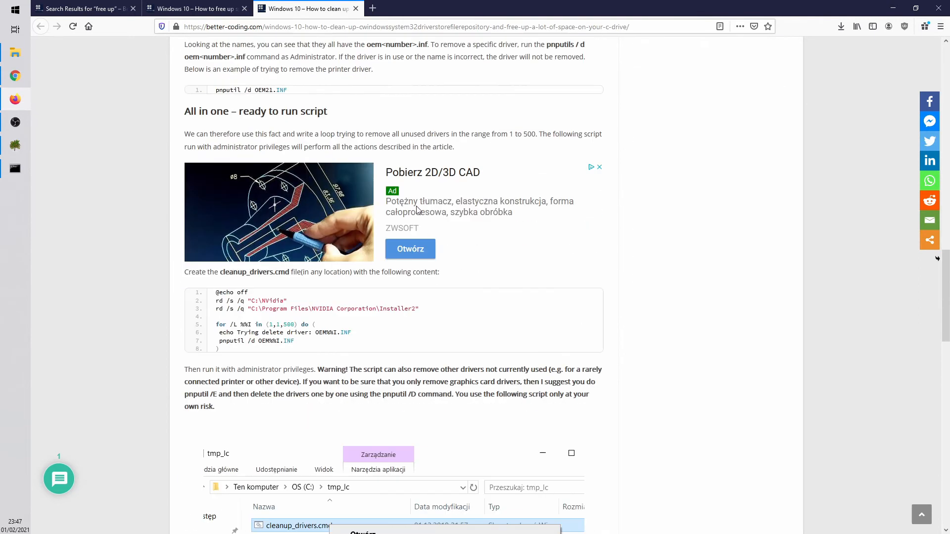
type("notepad++")
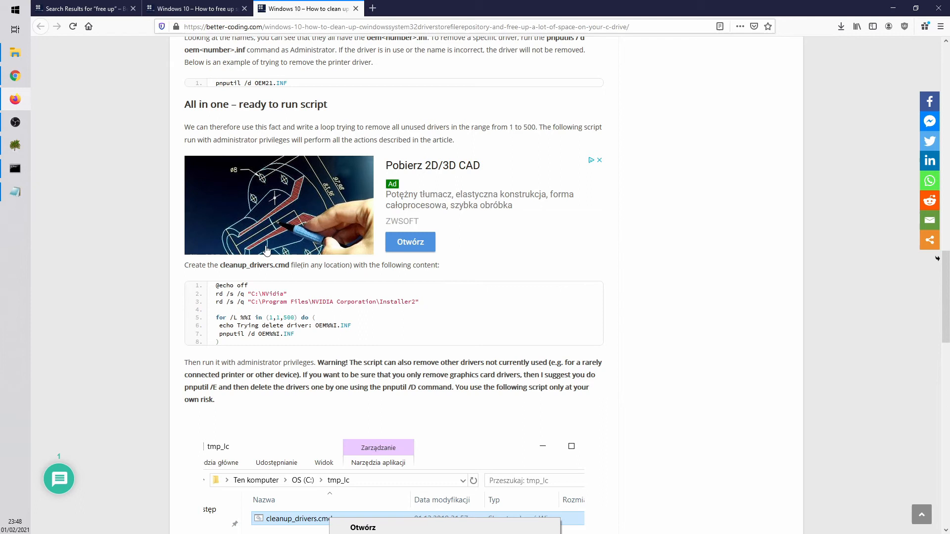
Save the pasted script as cleanup_drivers.cmd, All Files type, in C:\Stream\tmp
left_click(177, 110)
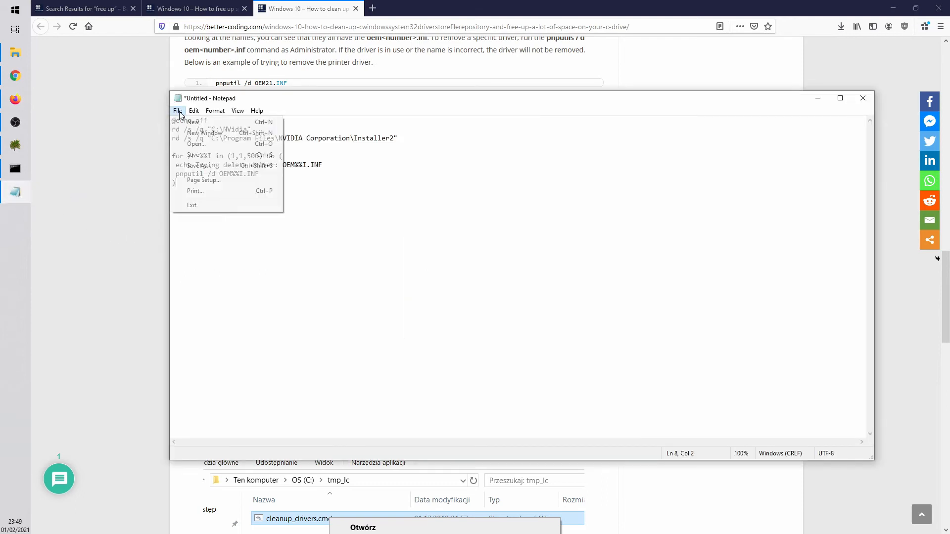
left_click(186, 154)
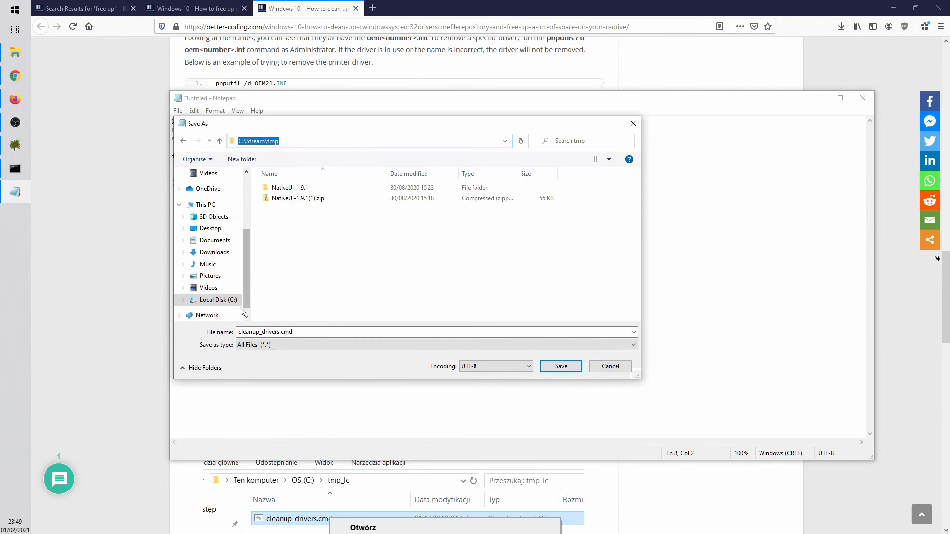
left_click(561, 367)
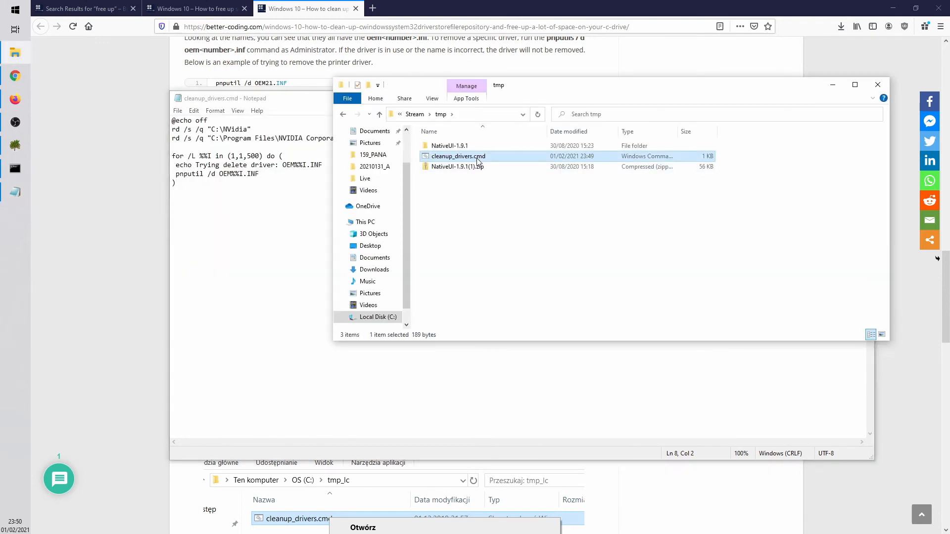
Run cleanup_drivers.cmd from the tmp folder as administrator
right_click(457, 157)
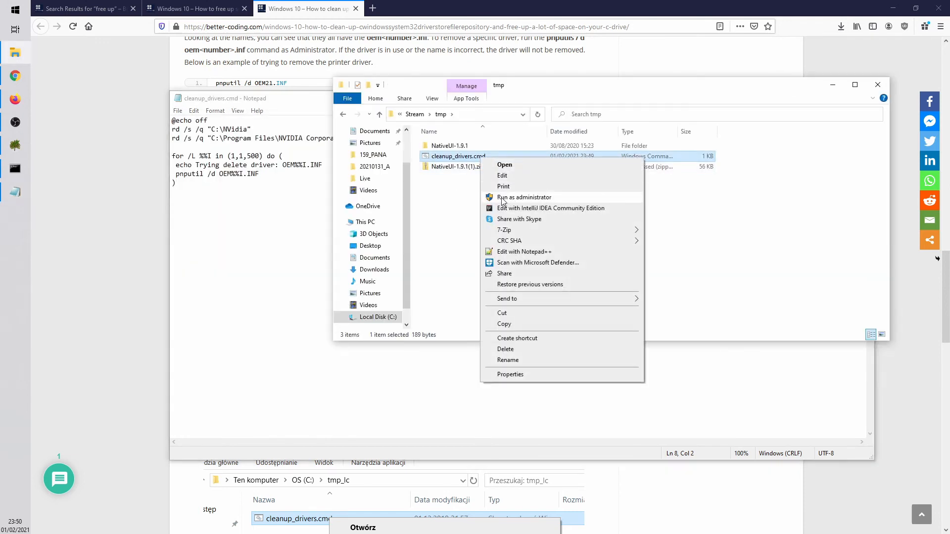
left_click(524, 197)
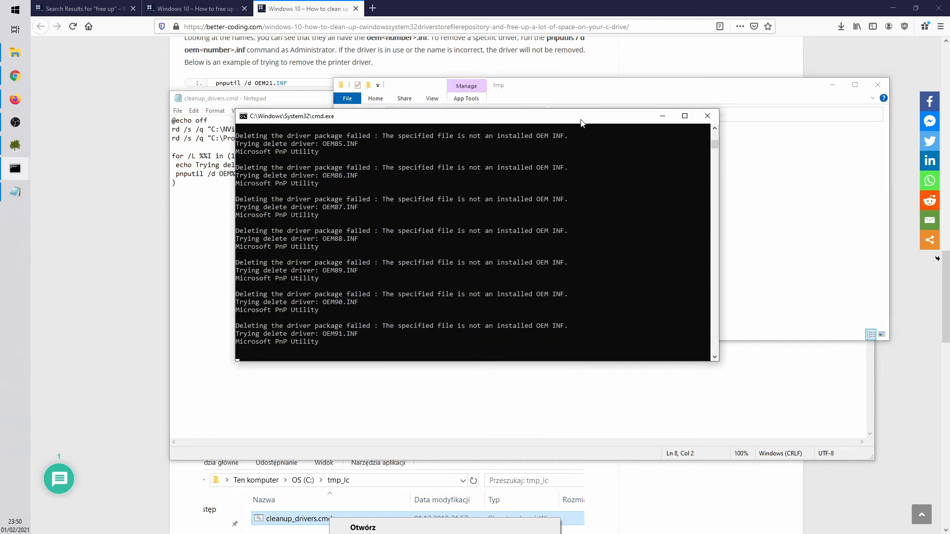